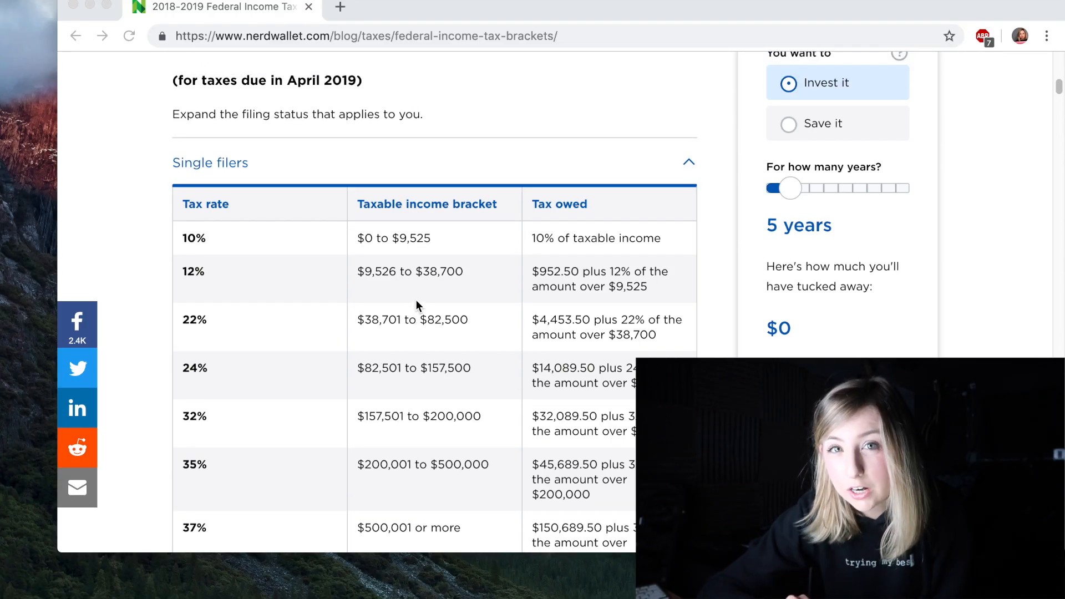
- Review index.js's calculateFederalTax bracket thresholds against the NerdWallet table, then return to the table
scroll("down", 3)
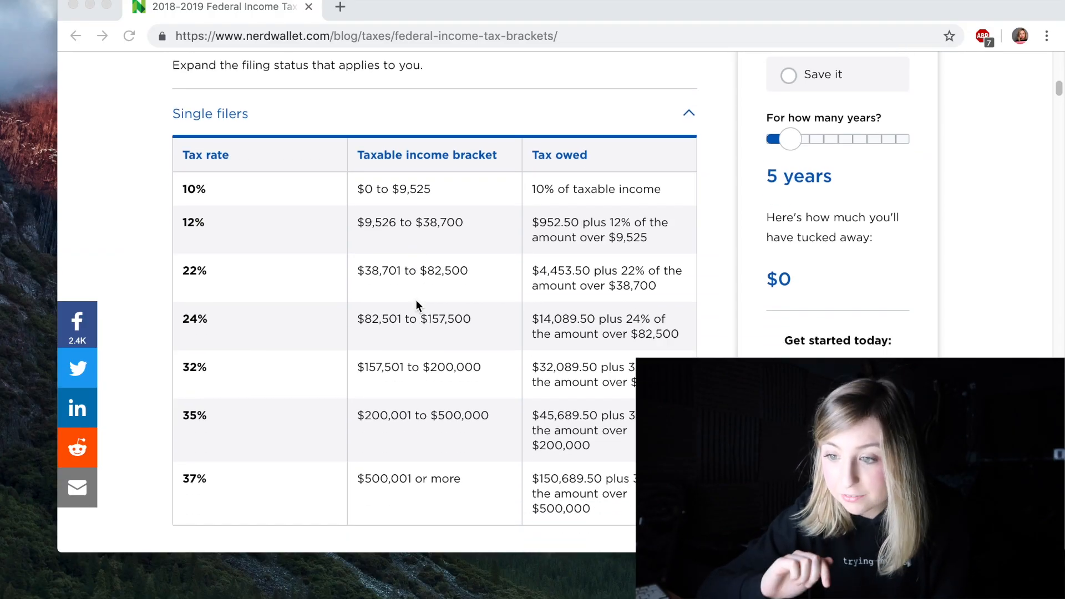
mouse_move(407, 193)
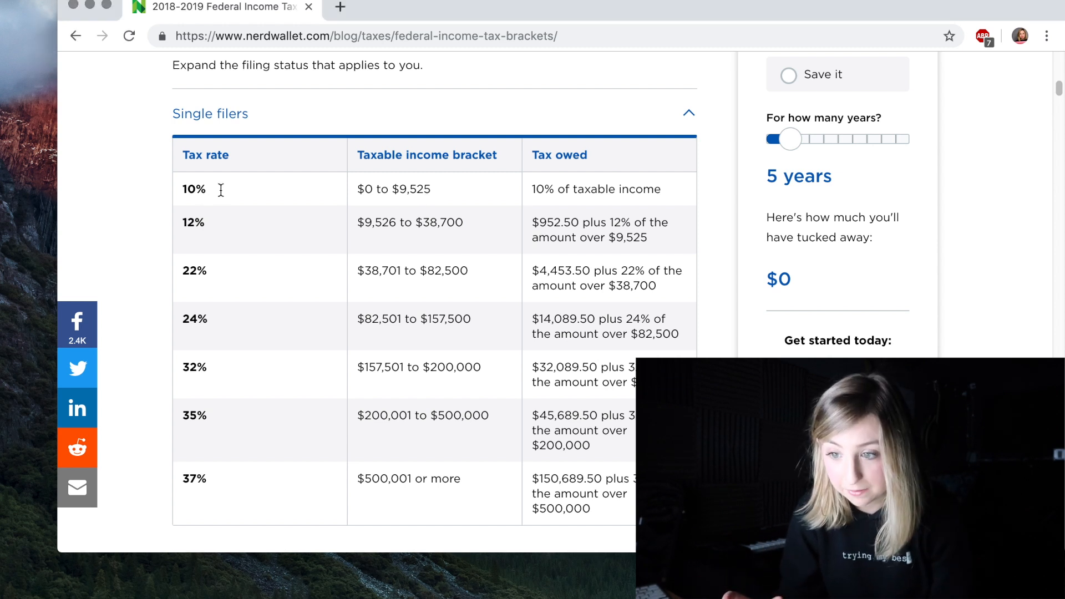
mouse_move(171, 196)
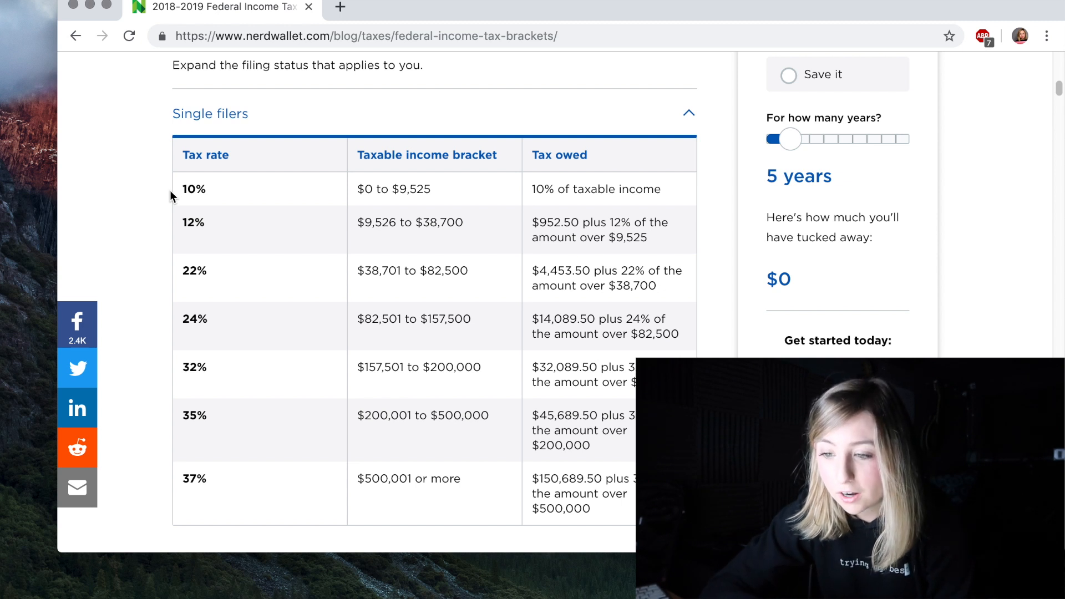
mouse_move(208, 212)
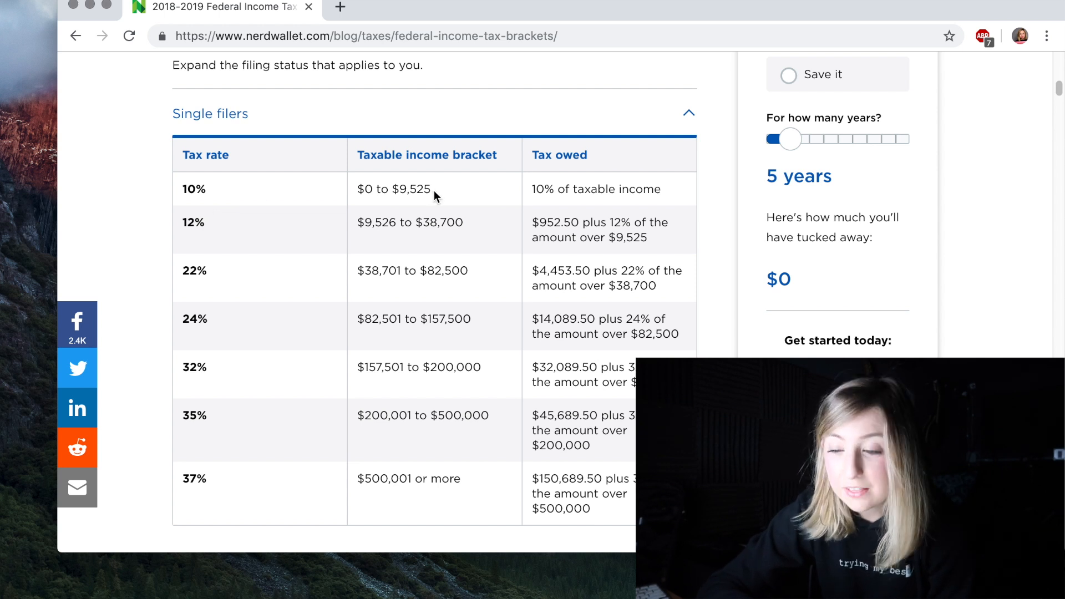
mouse_move(443, 228)
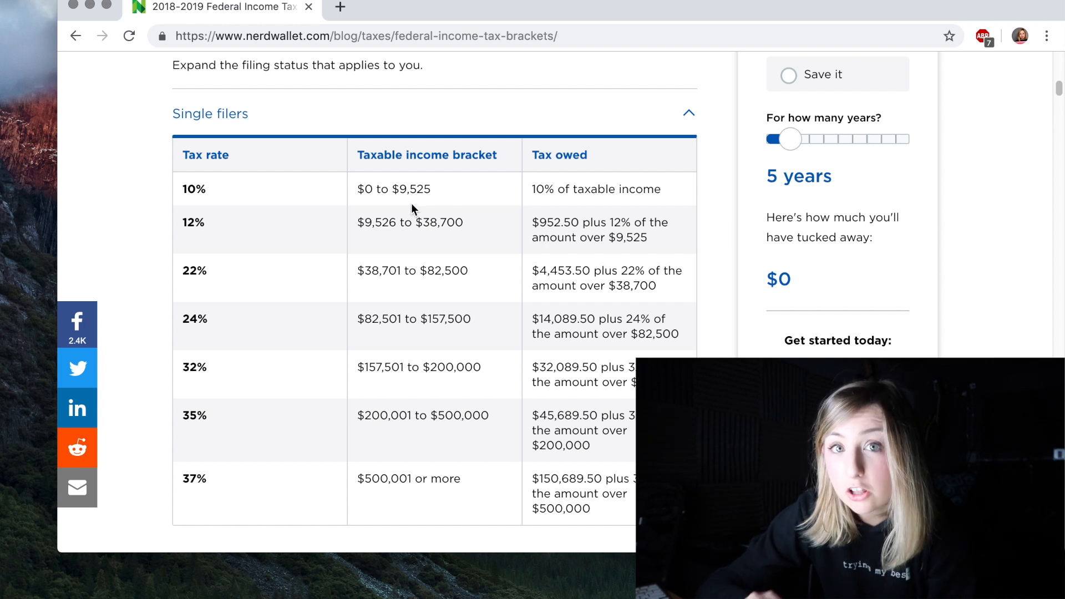
mouse_move(596, 231)
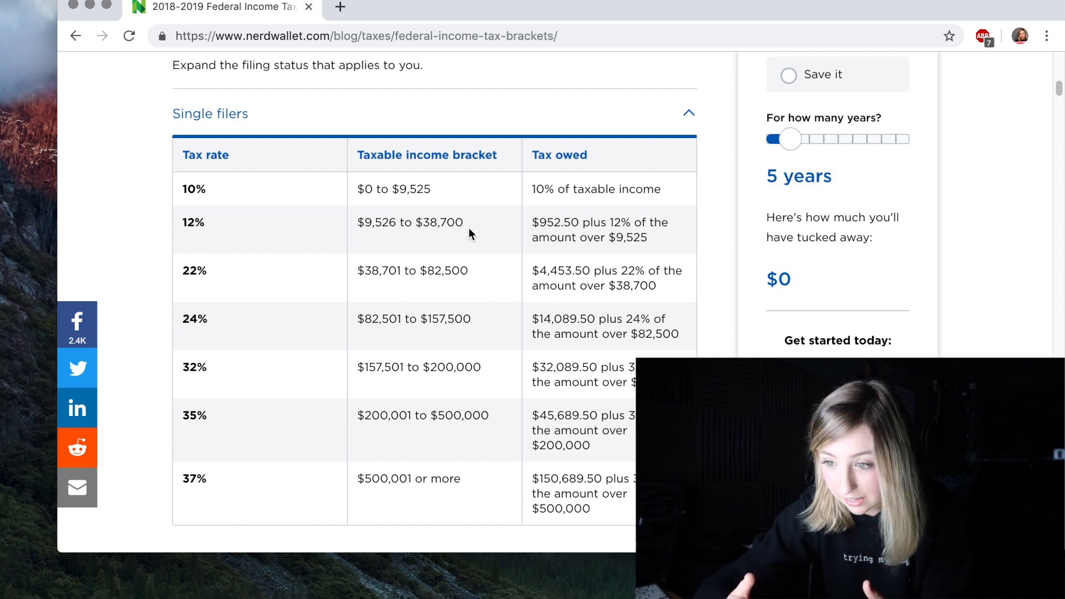
double_click(410, 221)
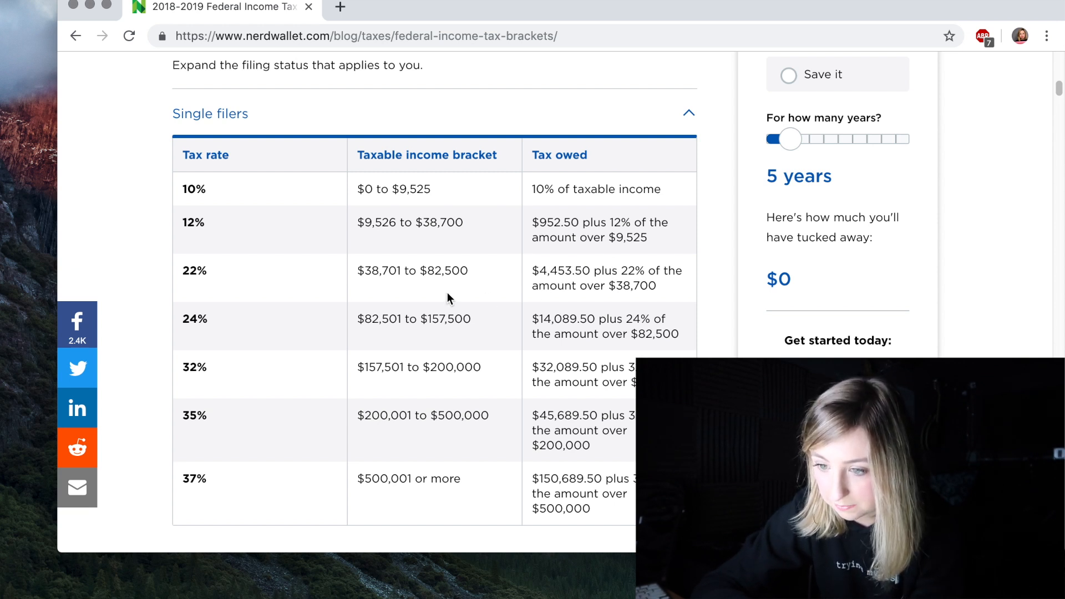
double_click(381, 270)
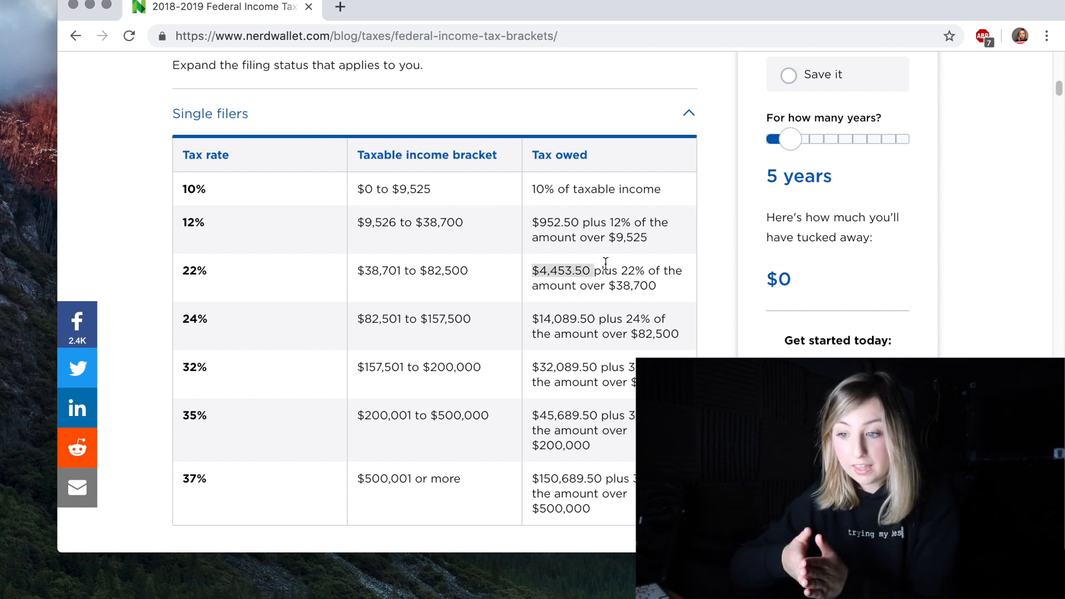
mouse_move(373, 276)
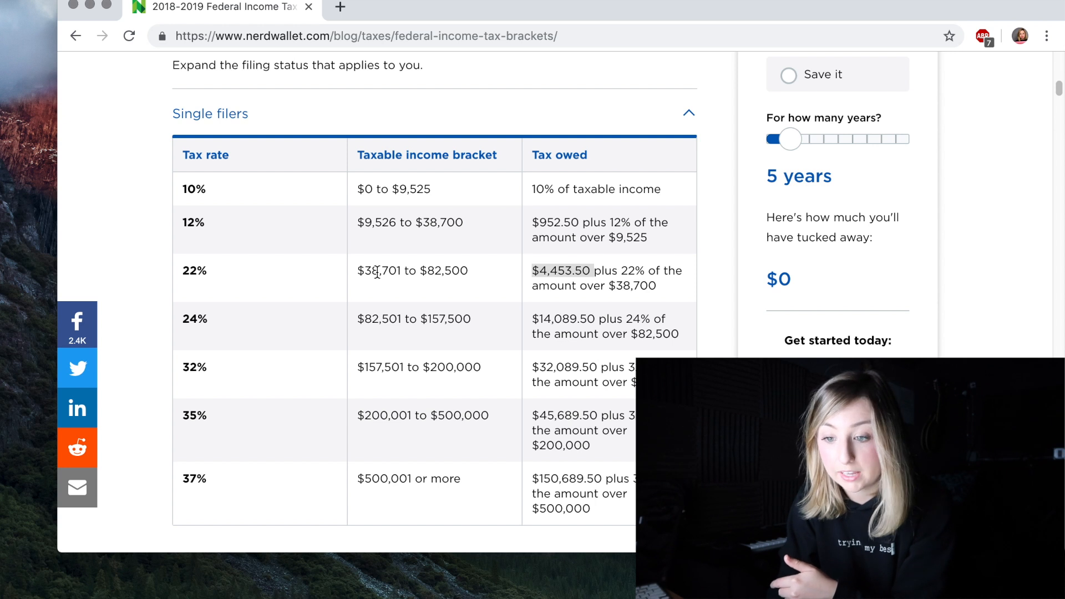
scroll("down", 3)
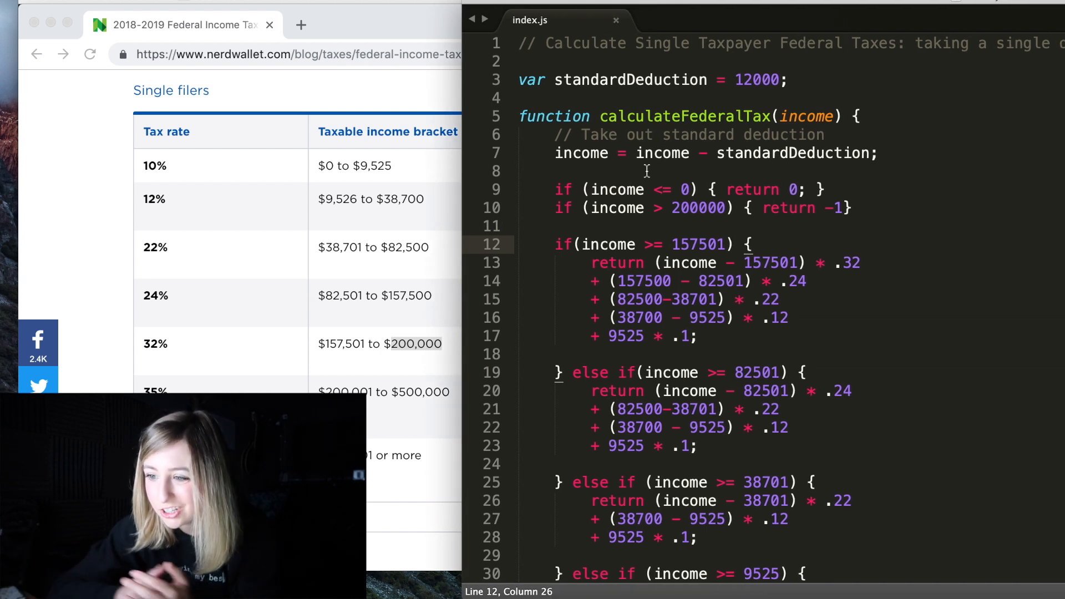
left_click(600, 117)
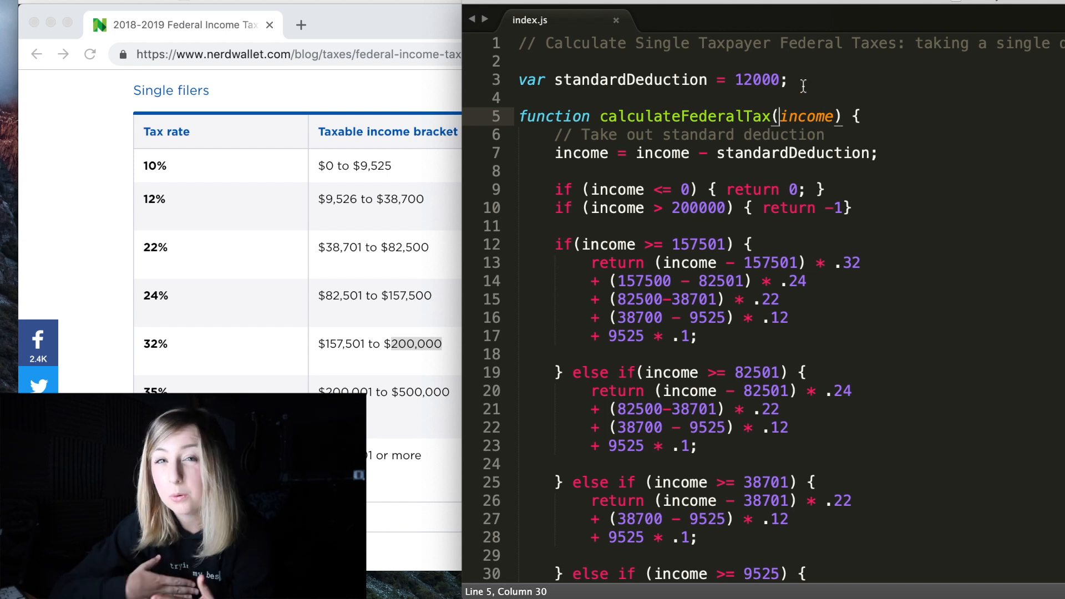
triple_click(625, 80)
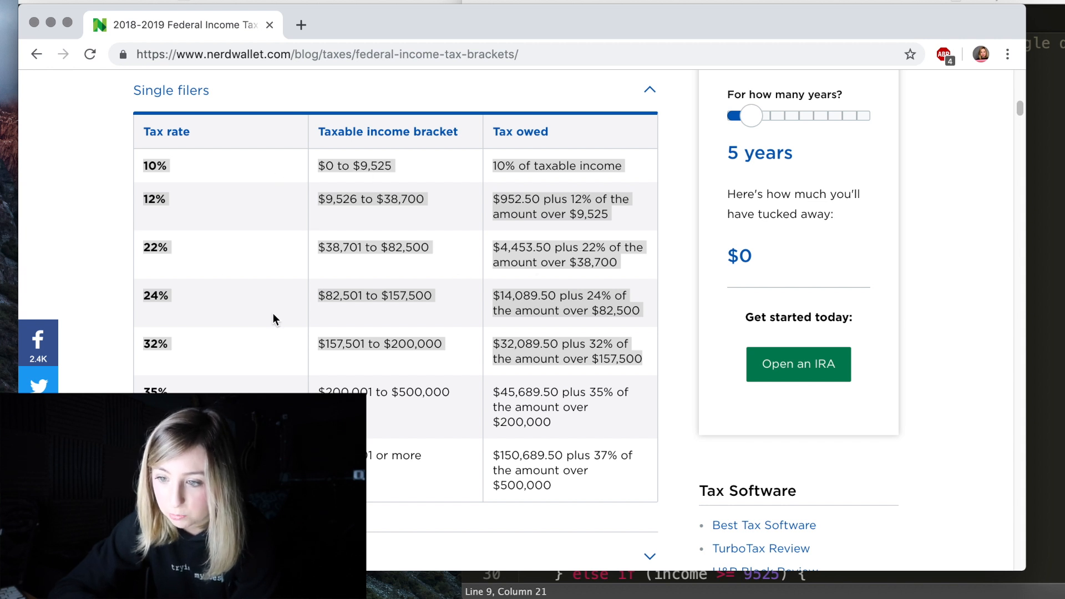
mouse_move(563, 308)
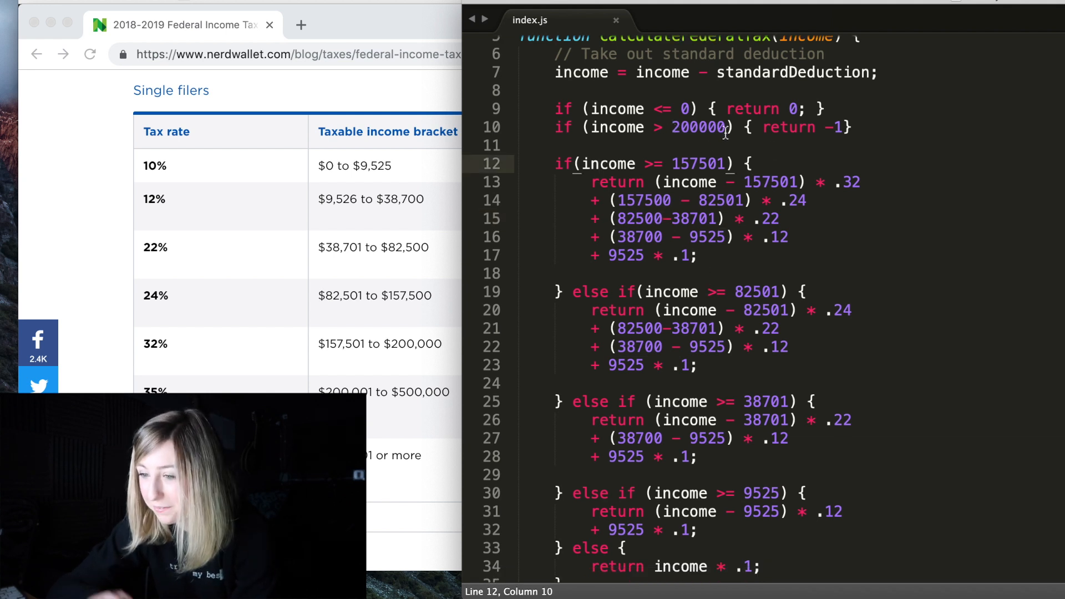
double_click(699, 163)
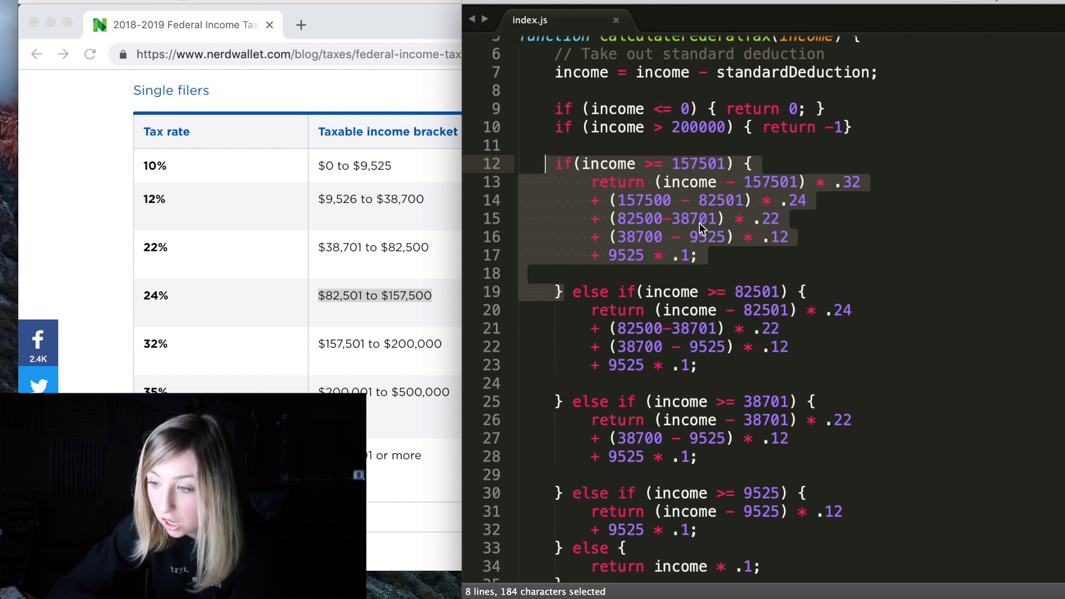
mouse_move(349, 273)
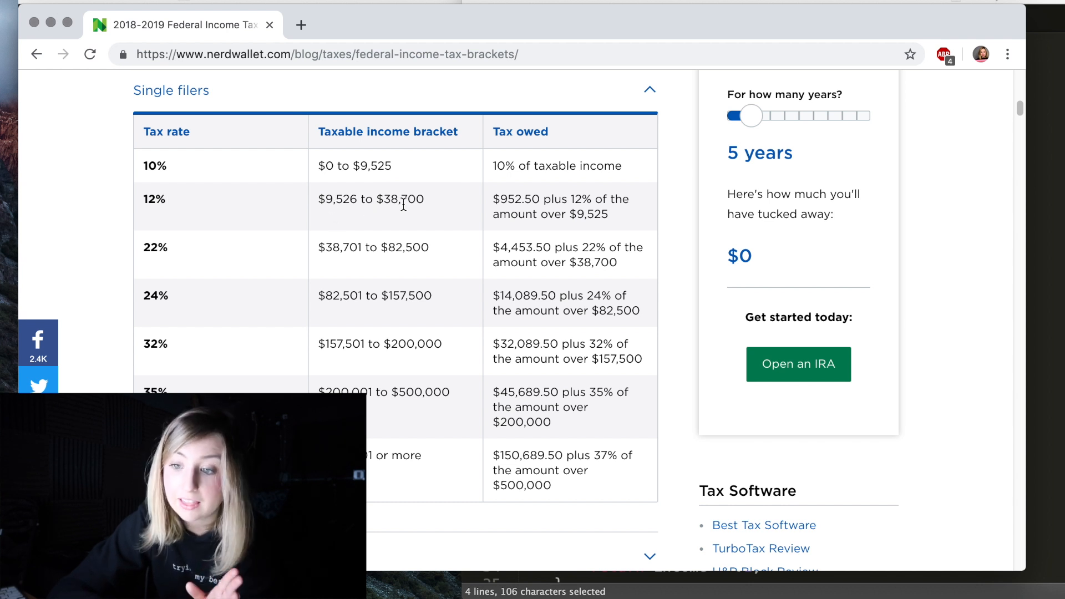
mouse_move(346, 247)
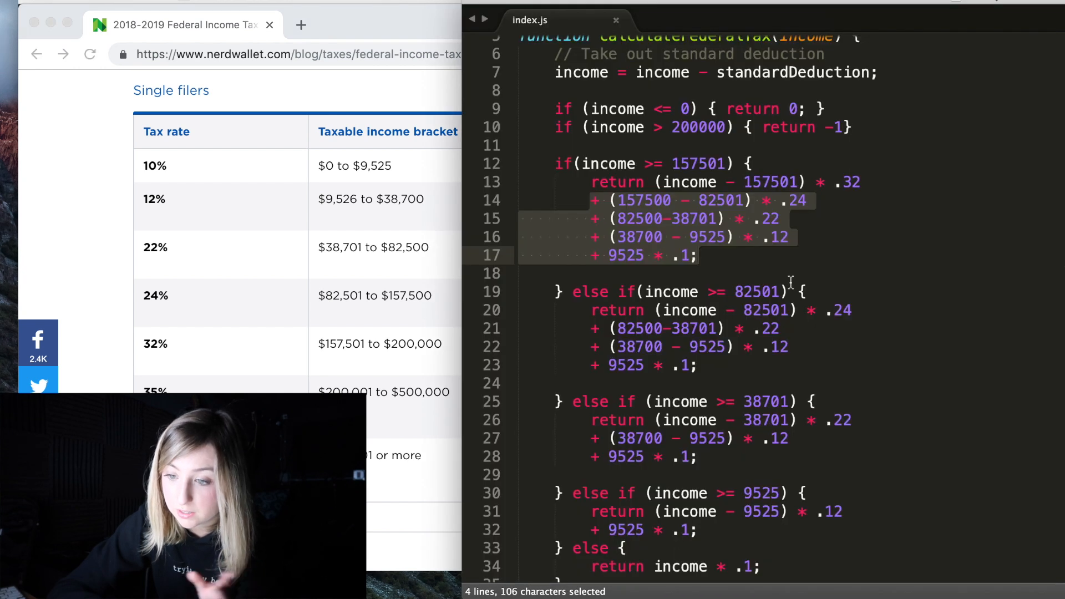
left_click(725, 236)
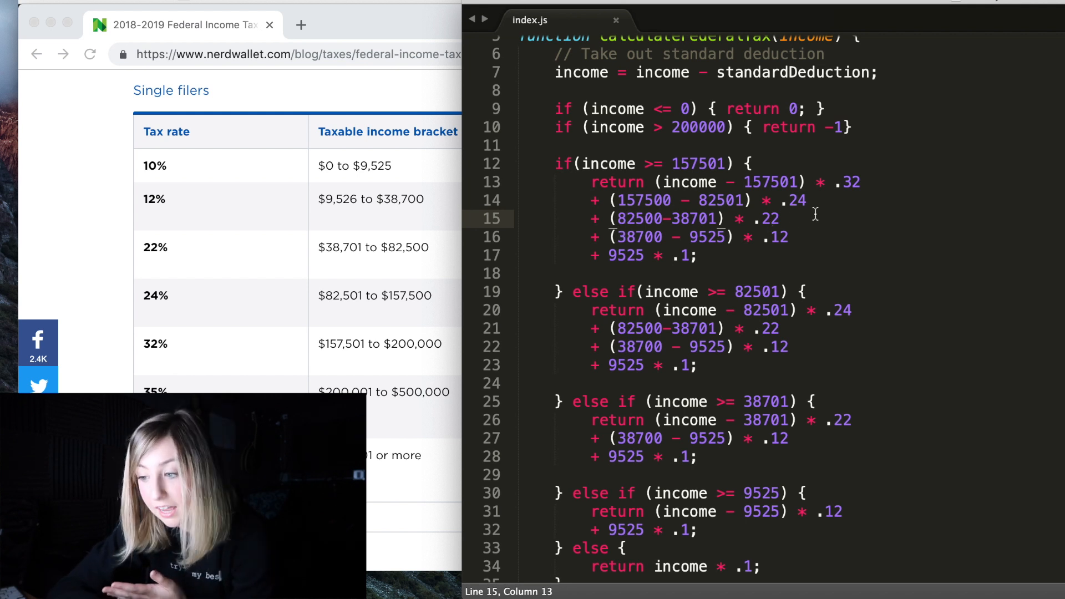
left_click_drag(570, 182, 807, 201)
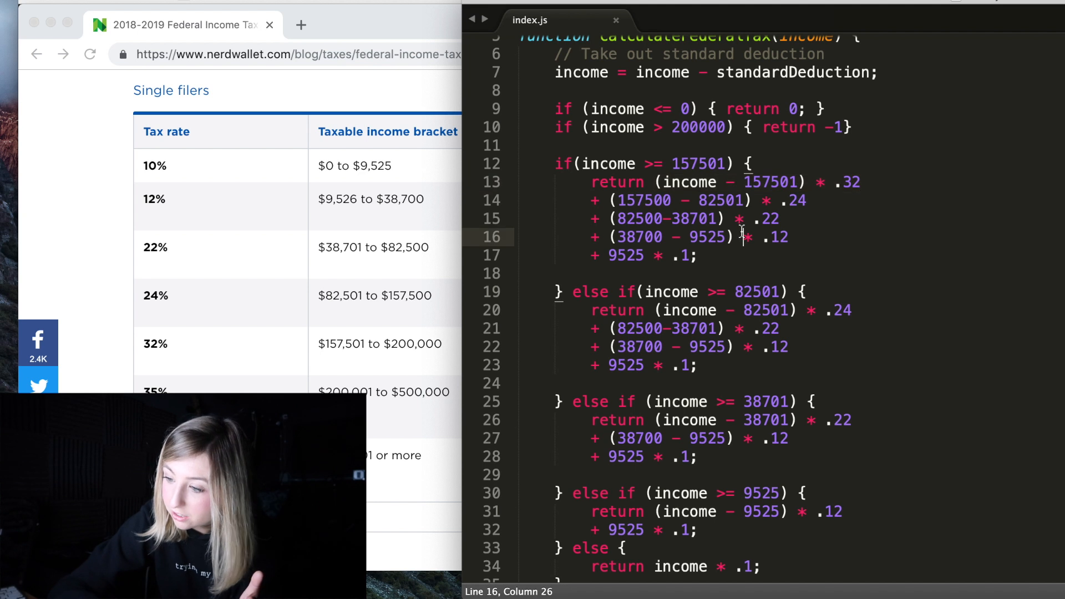
- Review the 9525 * .1 term on line 23 and the closing lines of calculateFederalTax
scroll("down", 3)
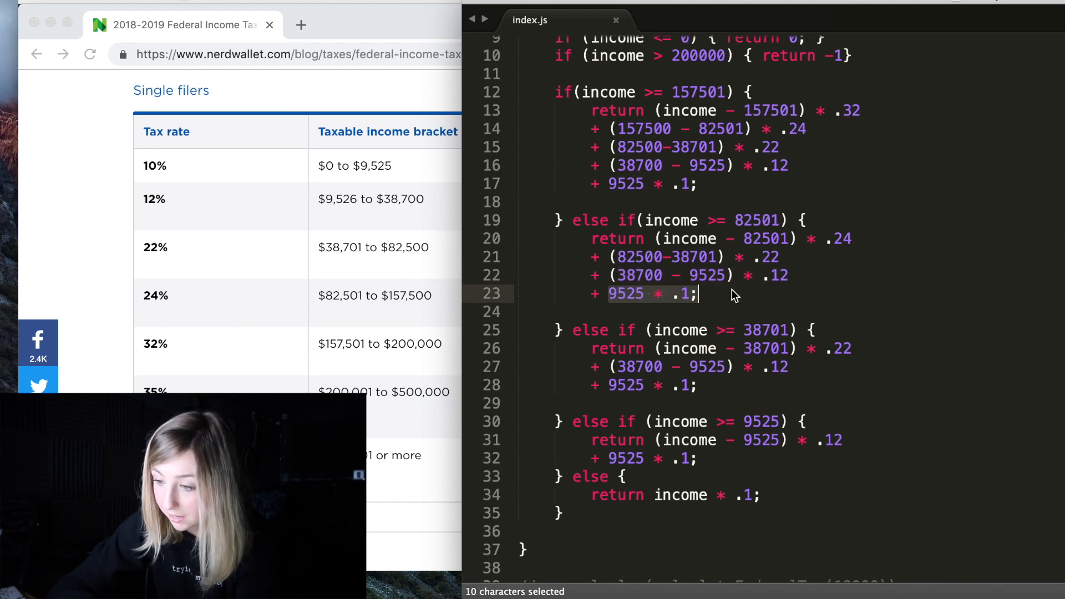
left_click(700, 293)
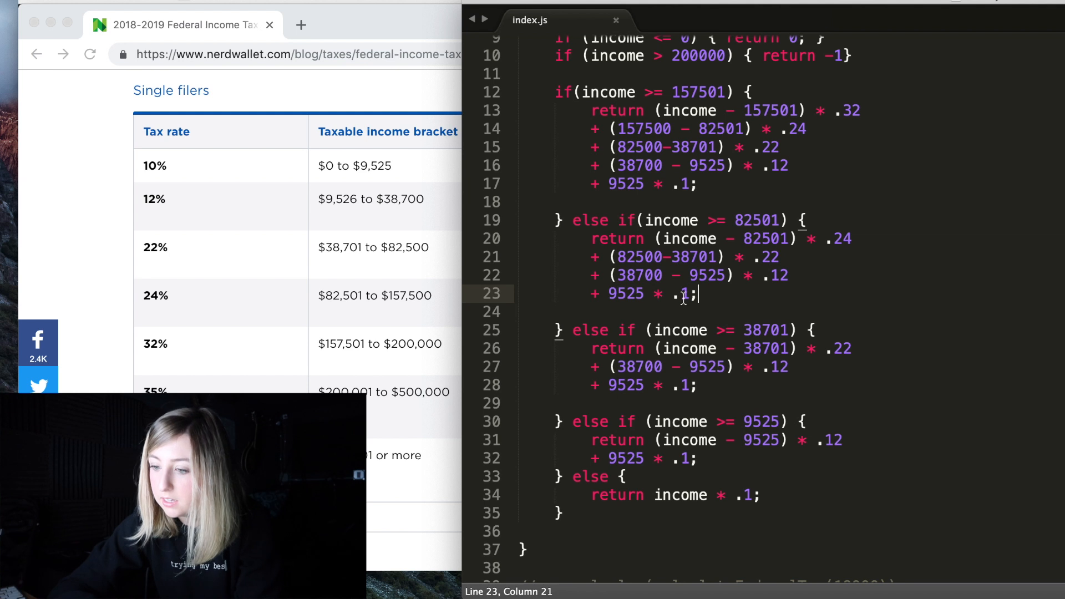
left_click_drag(698, 293, 607, 293)
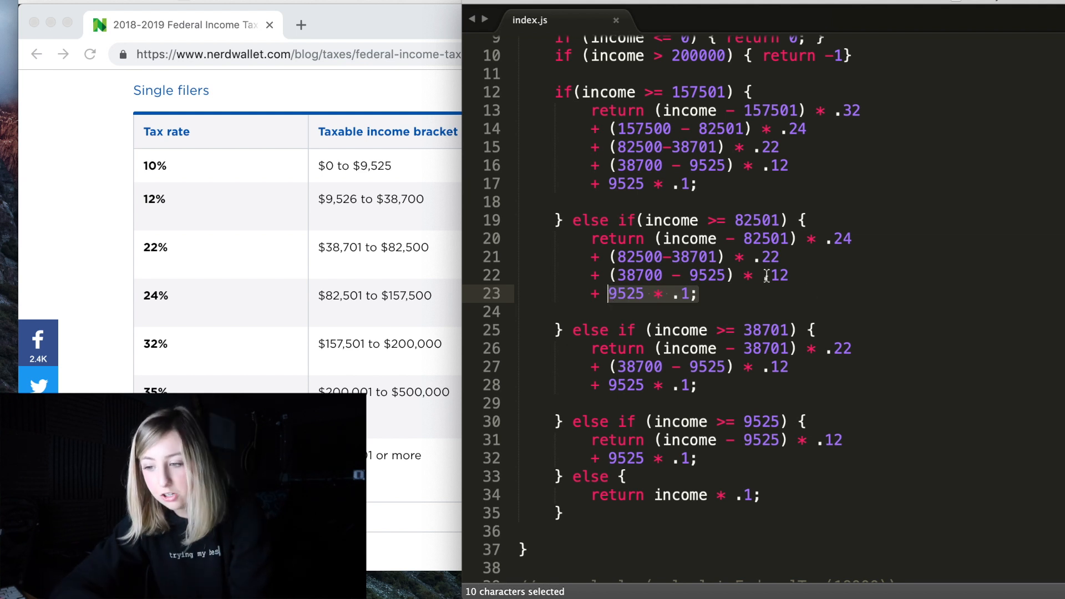
left_click(788, 275)
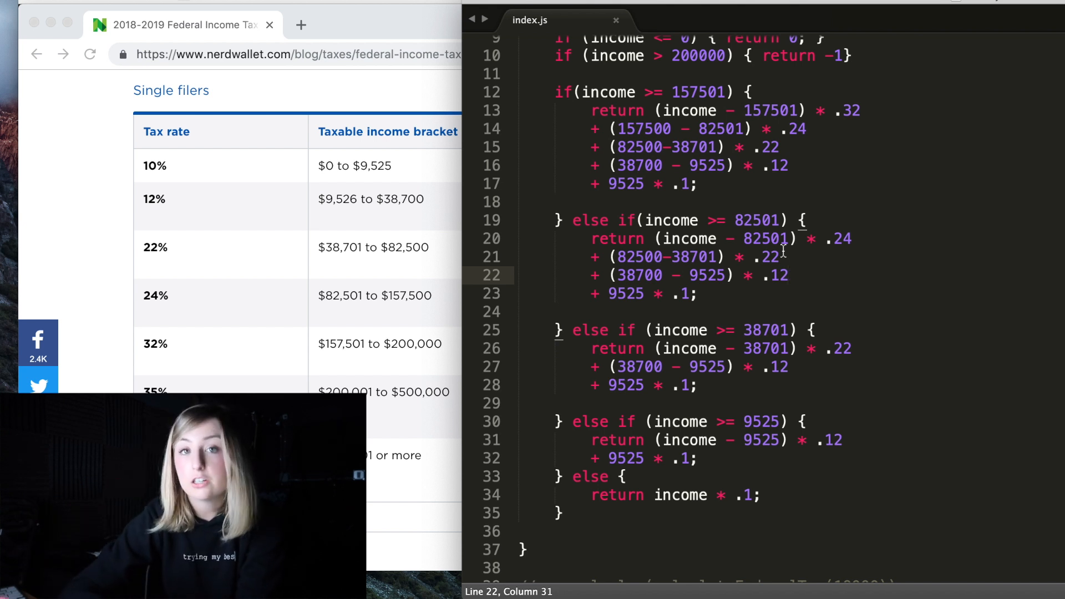
mouse_move(761, 339)
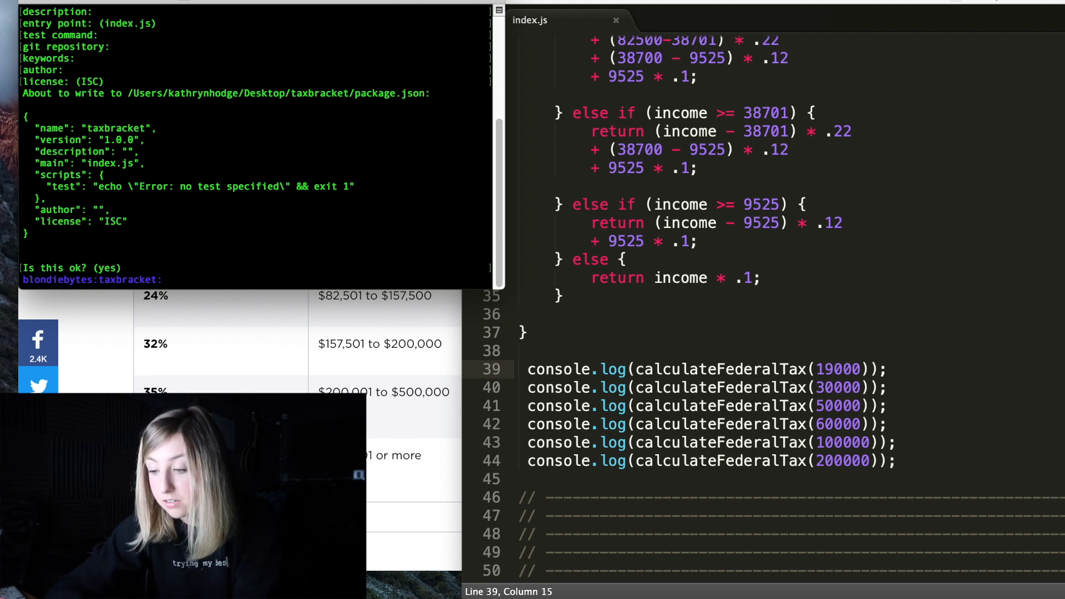
- Run node index.js at the taxbracket prompt to print the computed taxes
type("node")
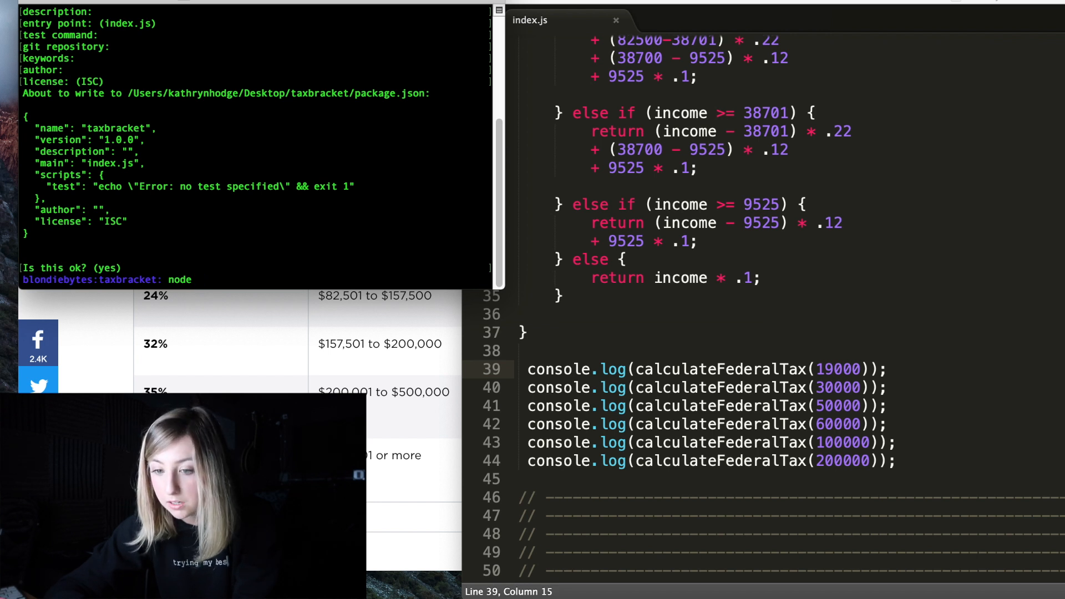
type("indexjs")
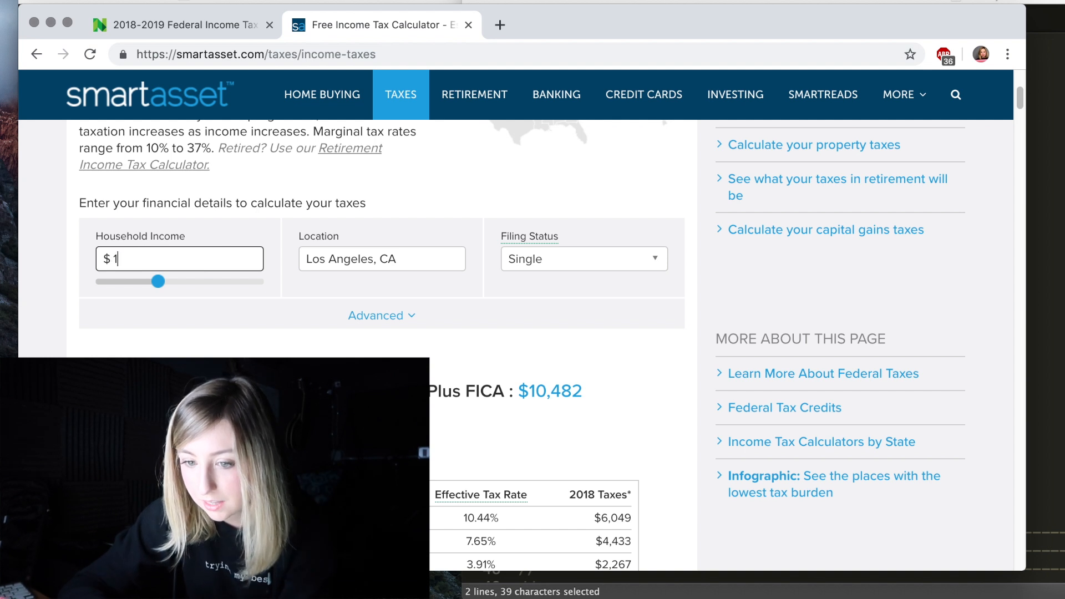
- Enter $19,000 household income to see $700 federal tax, then $30,000 to see $1,970
type("9,000")
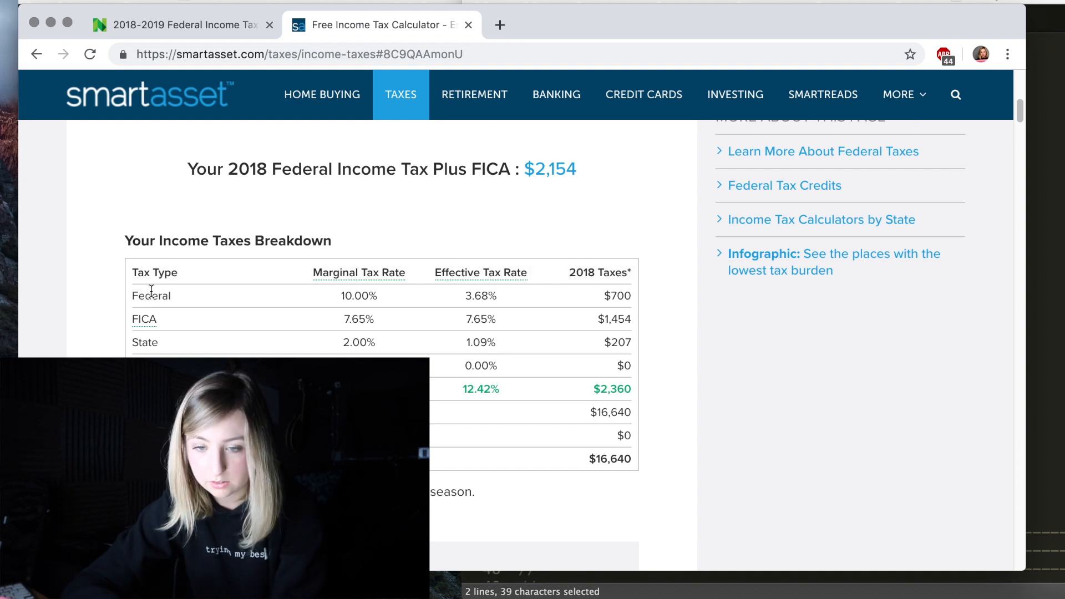
double_click(151, 296)
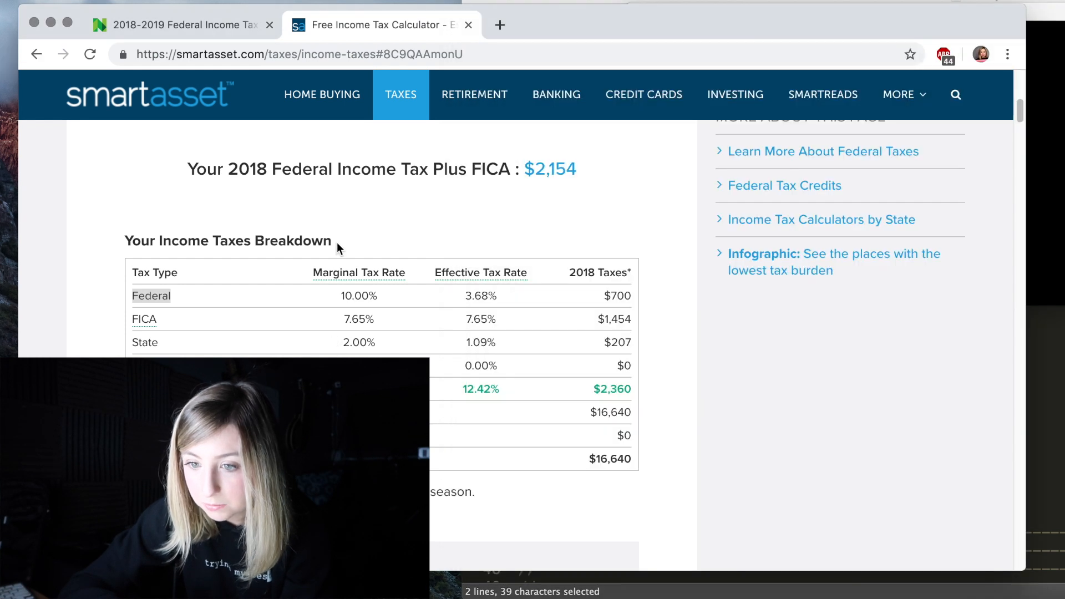
scroll("up", 3)
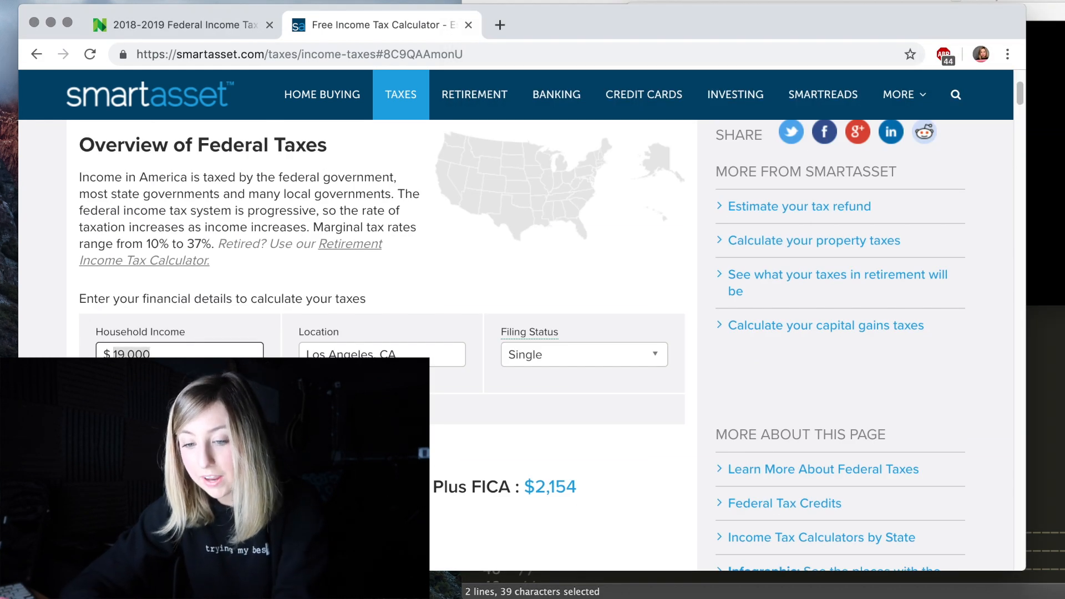
type("30000")
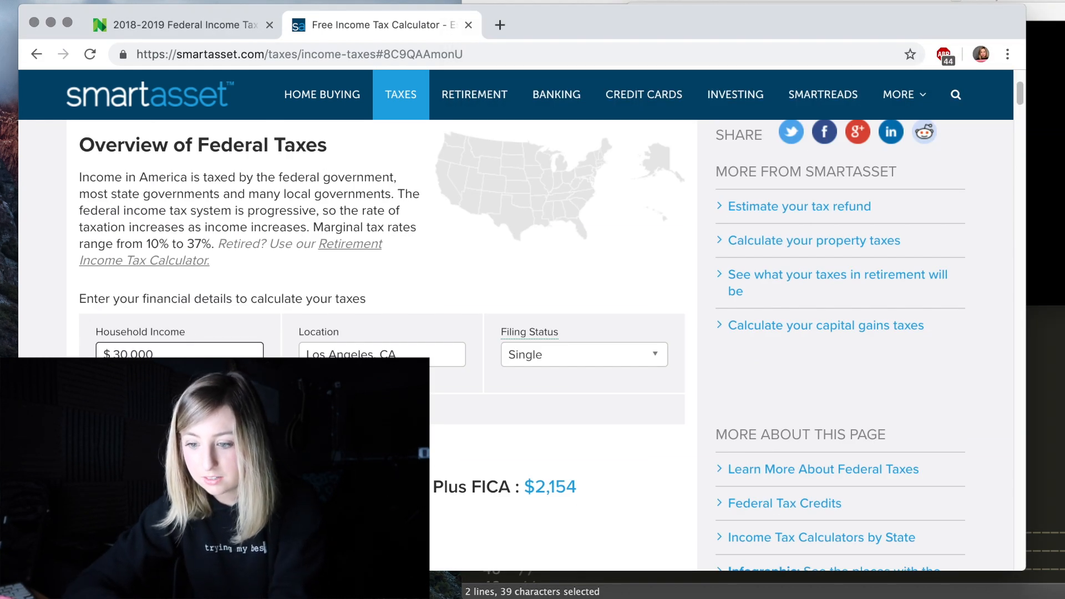
scroll("down", 3)
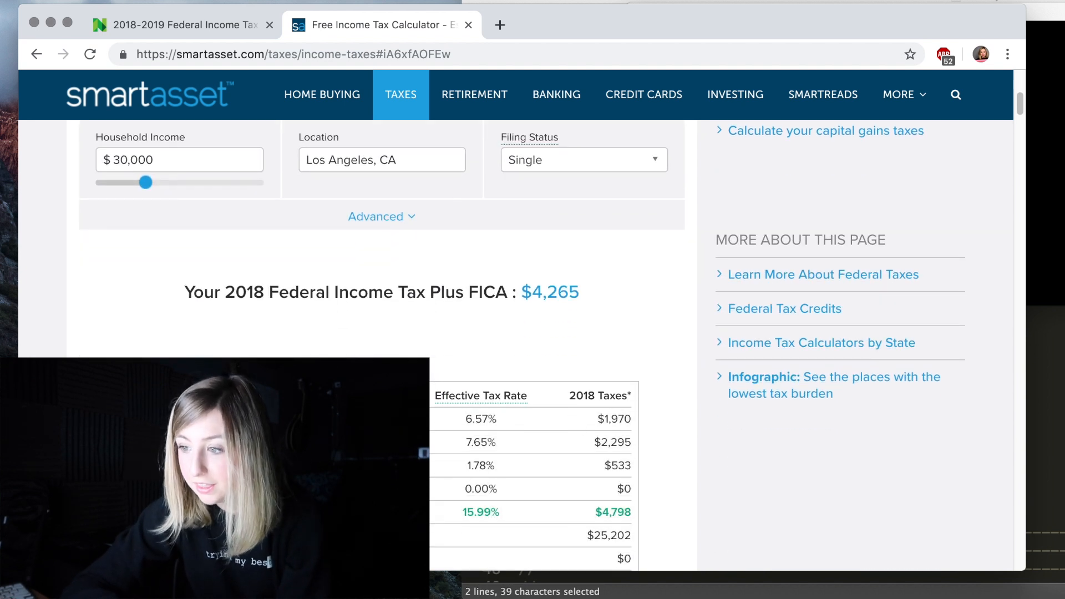
- Bring the node output forward and compare 700, 1969.5, 4369.5, 6499.28, 15409.04, 41848.72 with the calculator
left_click(842, 29)
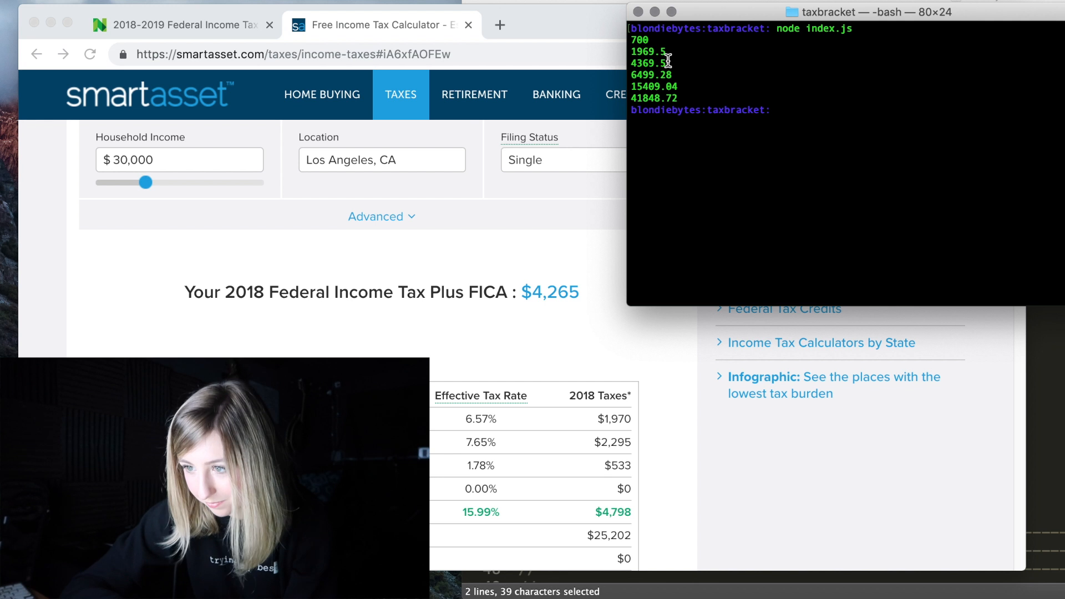
mouse_move(685, 50)
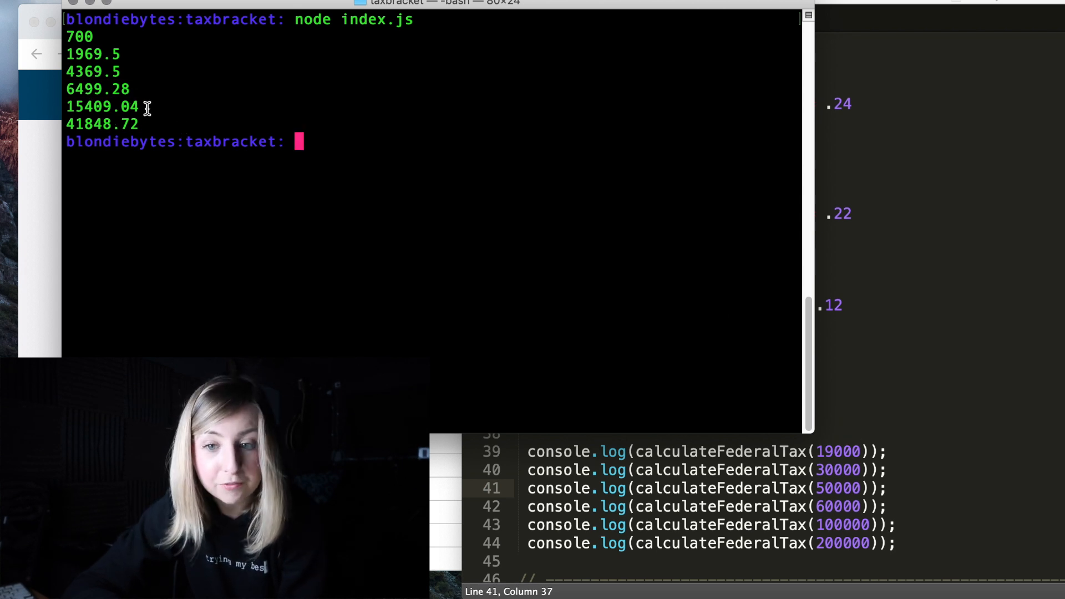
double_click(101, 107)
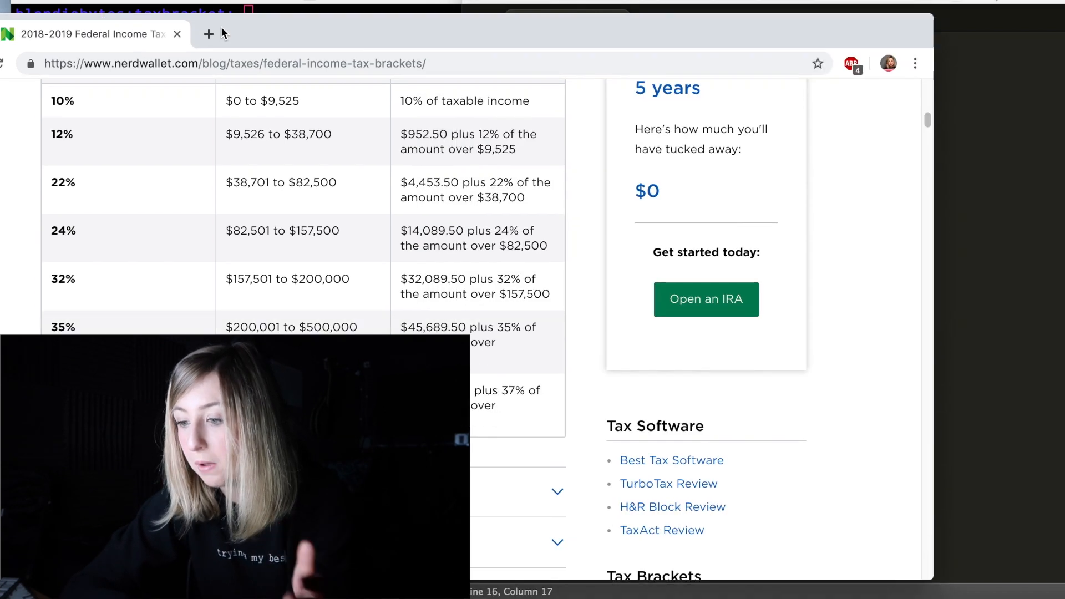
- Scroll the NerdWallet table to the single-filer bracket rows with the 12% row
scroll("down", 3)
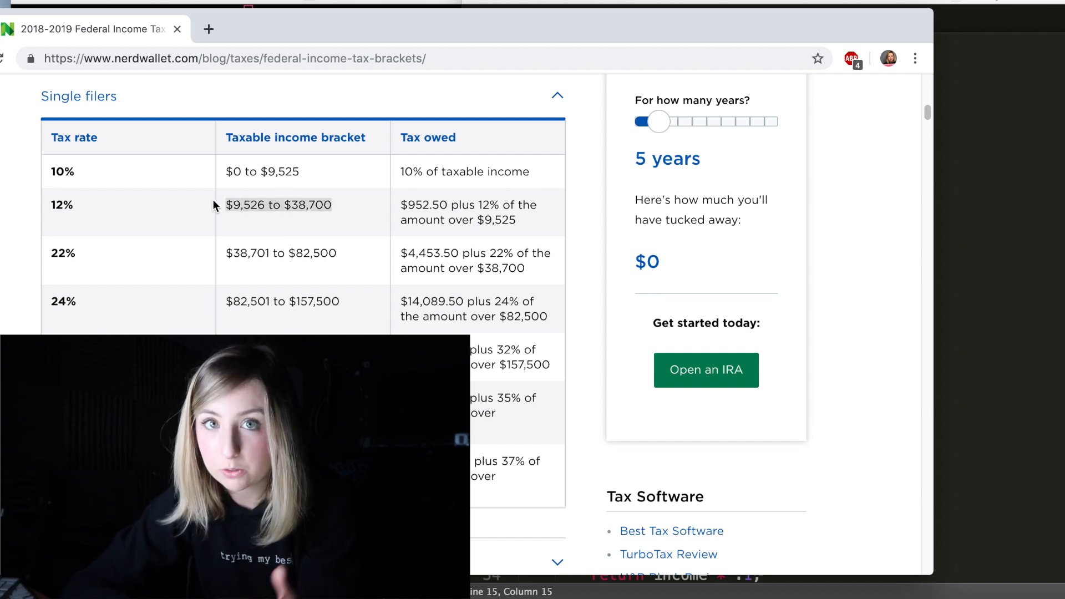
mouse_move(464, 243)
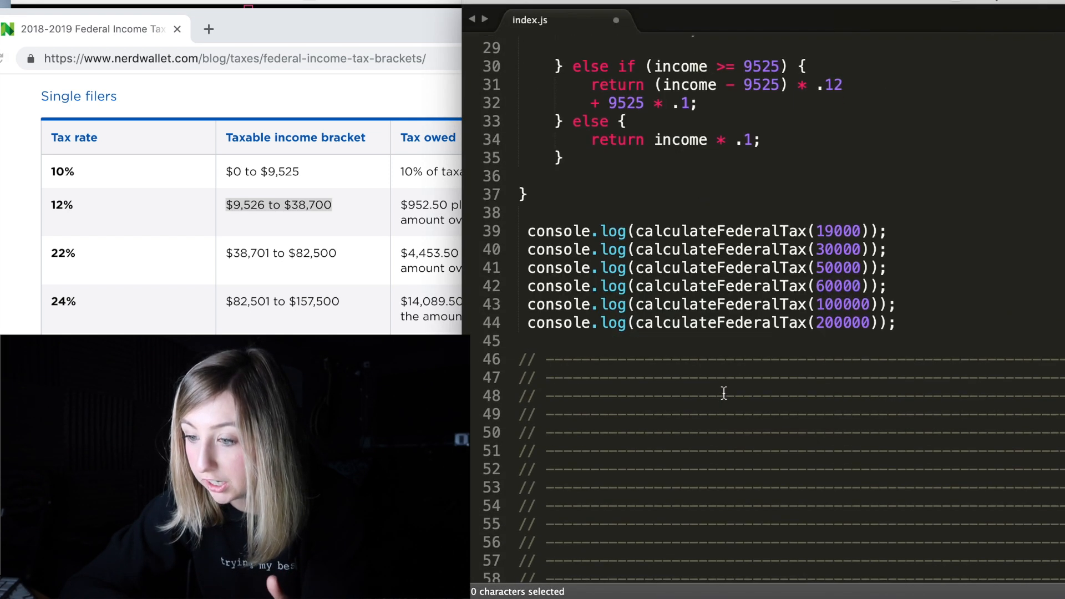
- Scroll to calculateFederalTax2 and its maxTaxesPerTaxBracket array (952.5, 4453.62, 14089.62, 32089.50)
scroll("down", 3)
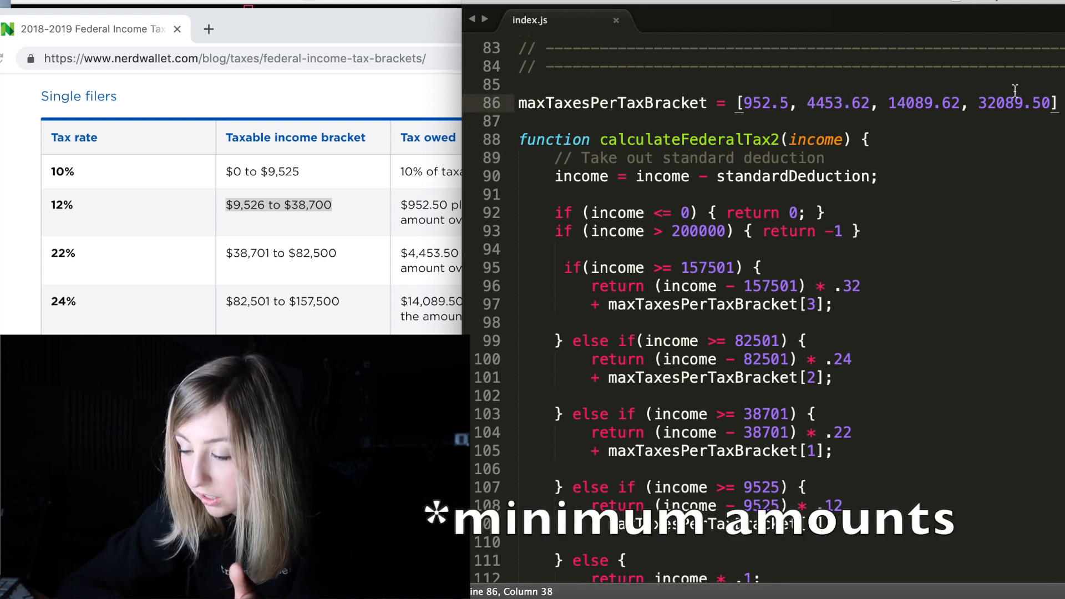
scroll("down", 3)
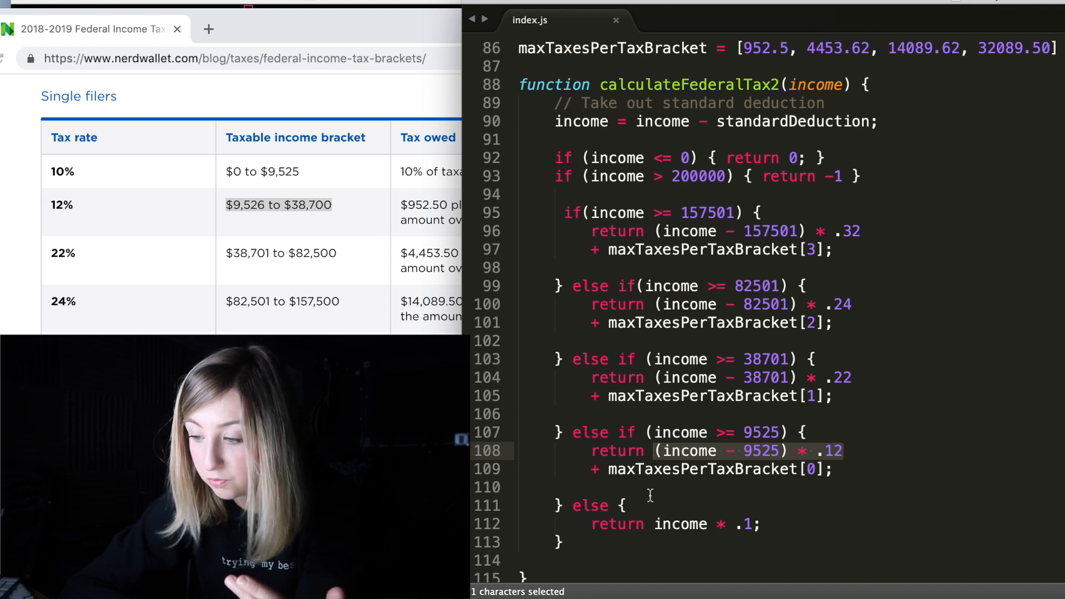
left_click(852, 396)
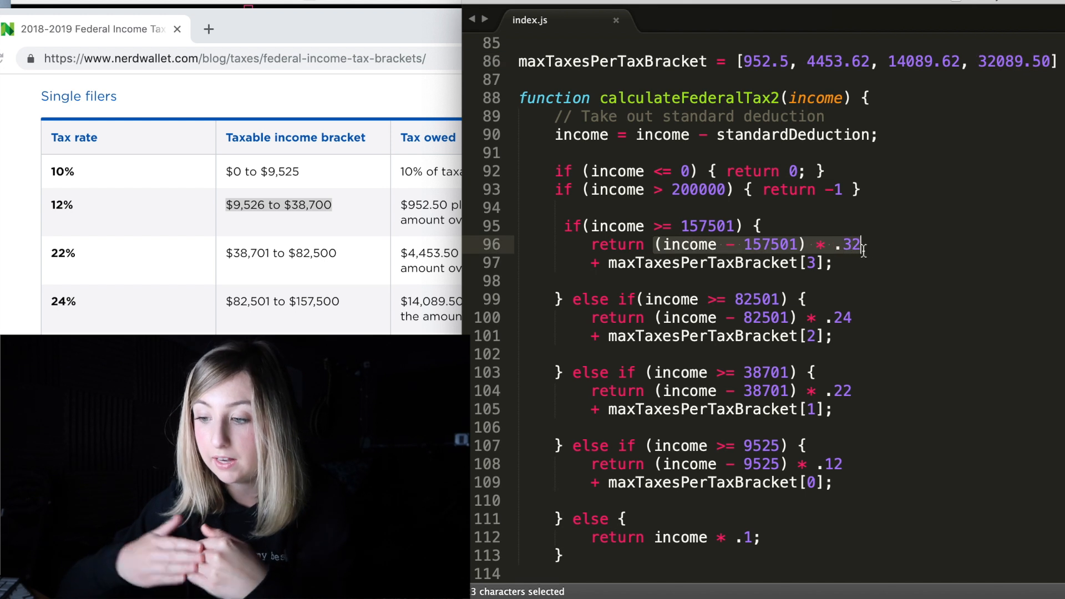
mouse_move(872, 250)
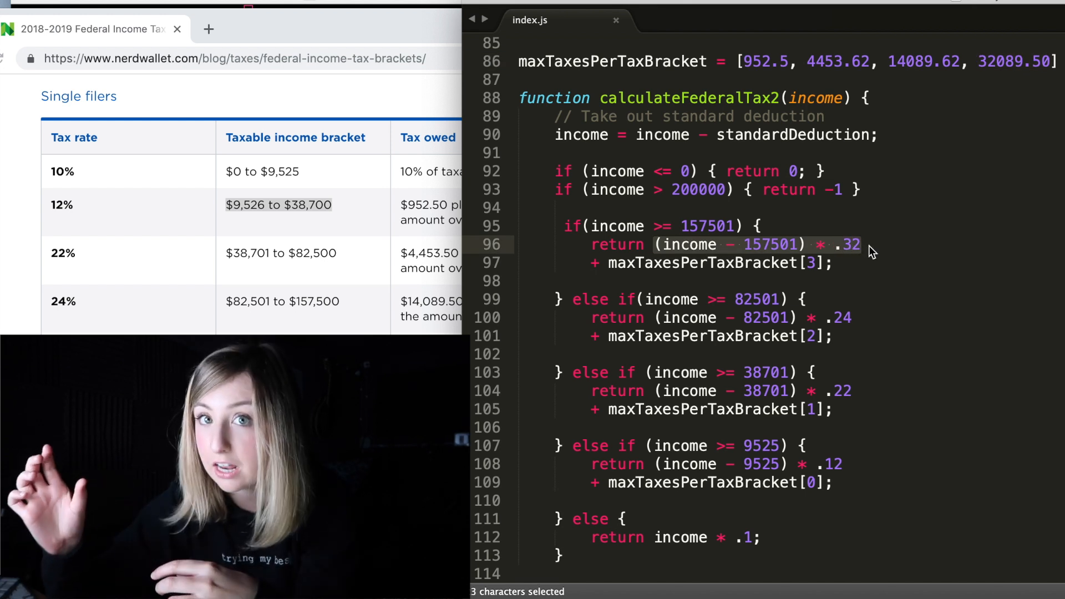
- Run node index.js again and mark where the second version's output (6499.4, 15409.38, 41849.18) begins
scroll("down", 3)
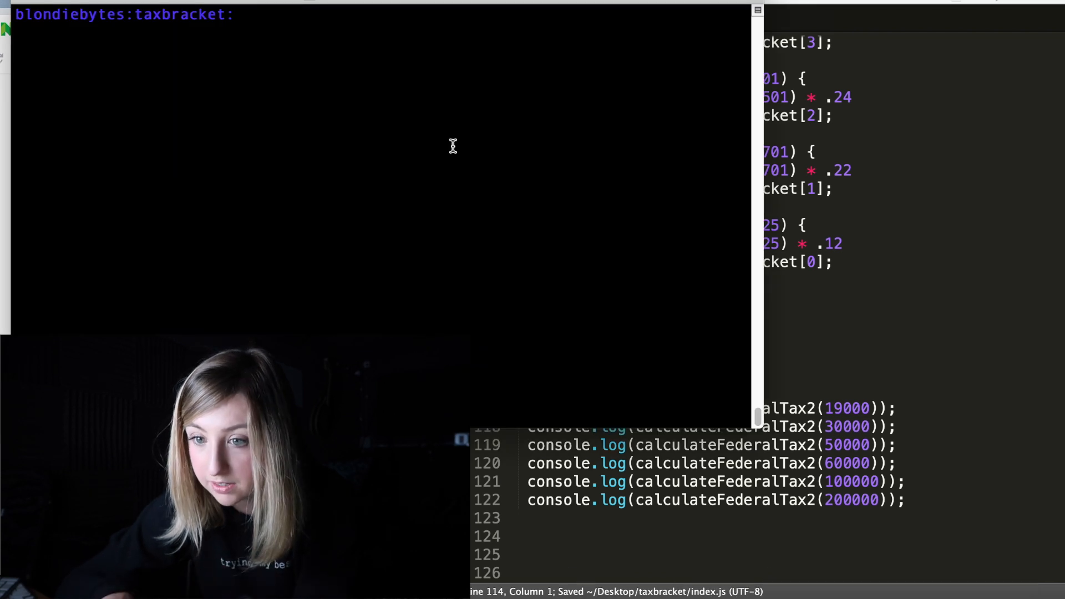
type("node index.js")
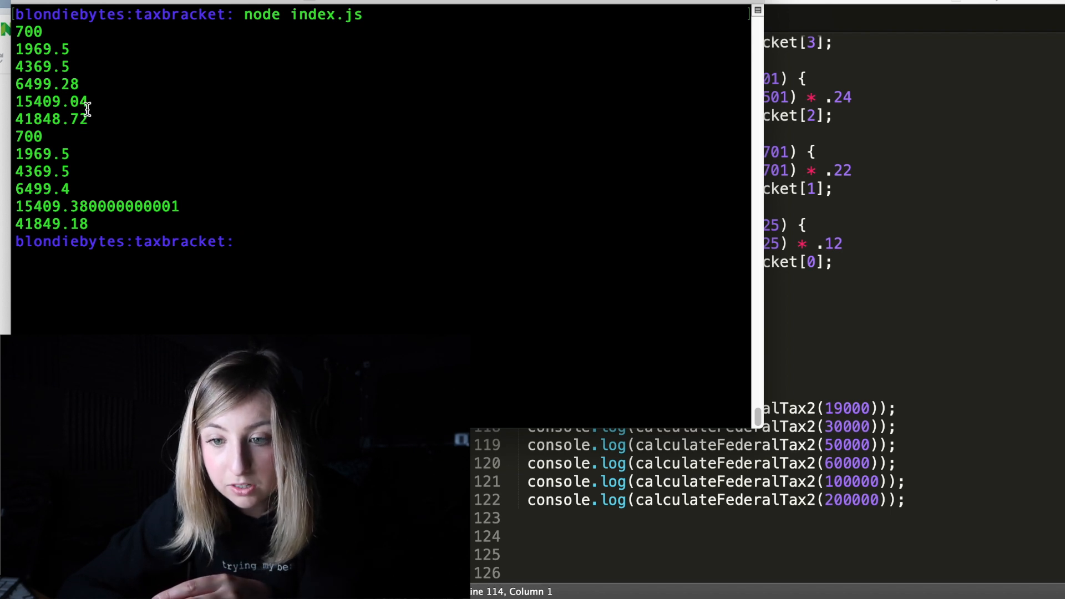
left_click_drag(89, 119, 41, 136)
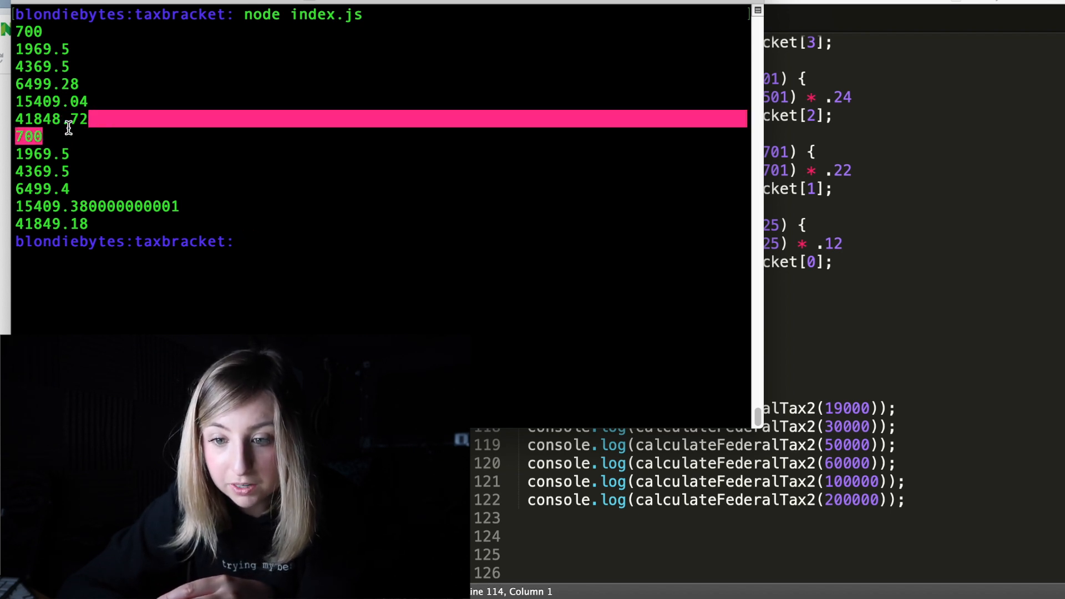